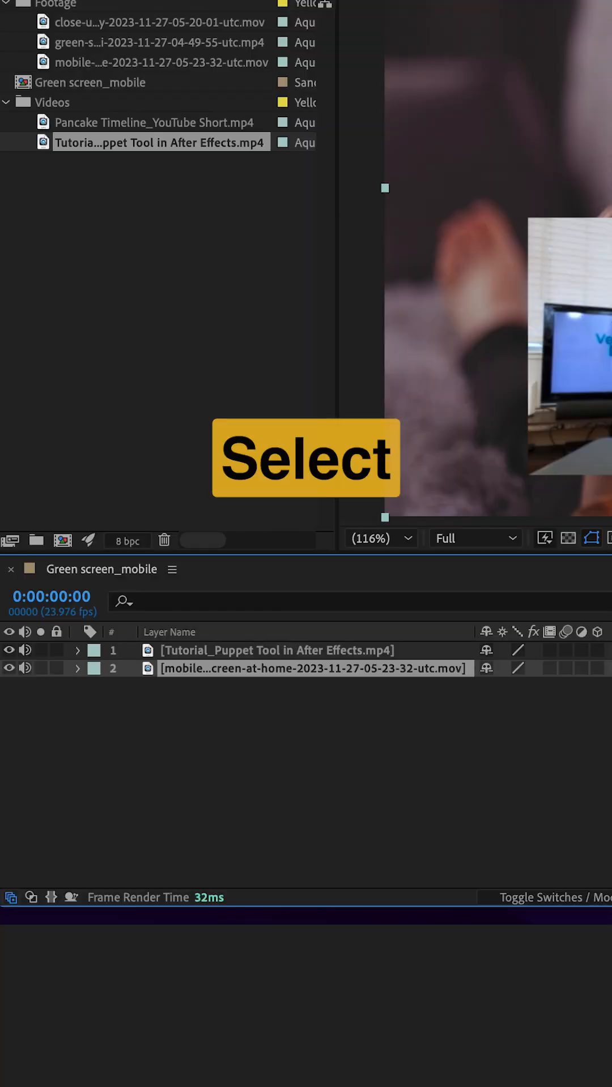
- Track Motion on the phone footage layer with Track Type set to Perspective corner pin
right_click(248, 673)
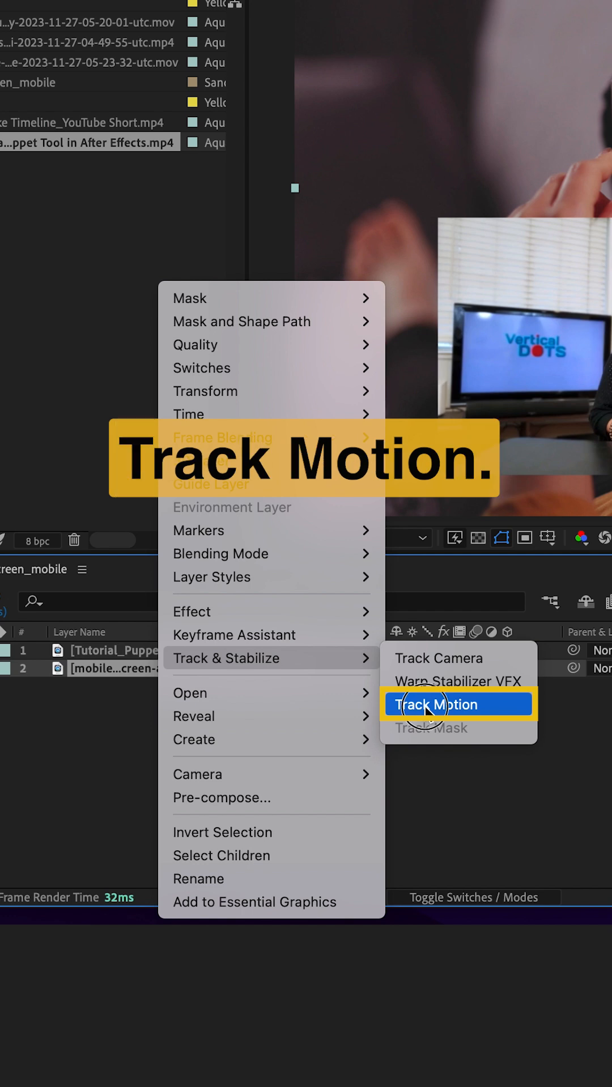
left_click(434, 704)
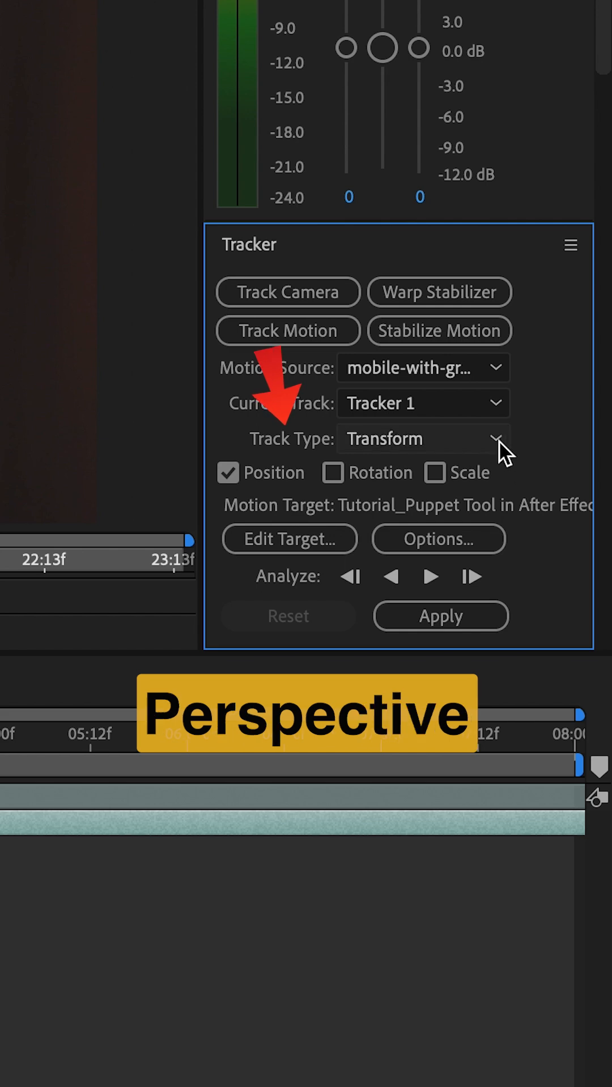
left_click(495, 437)
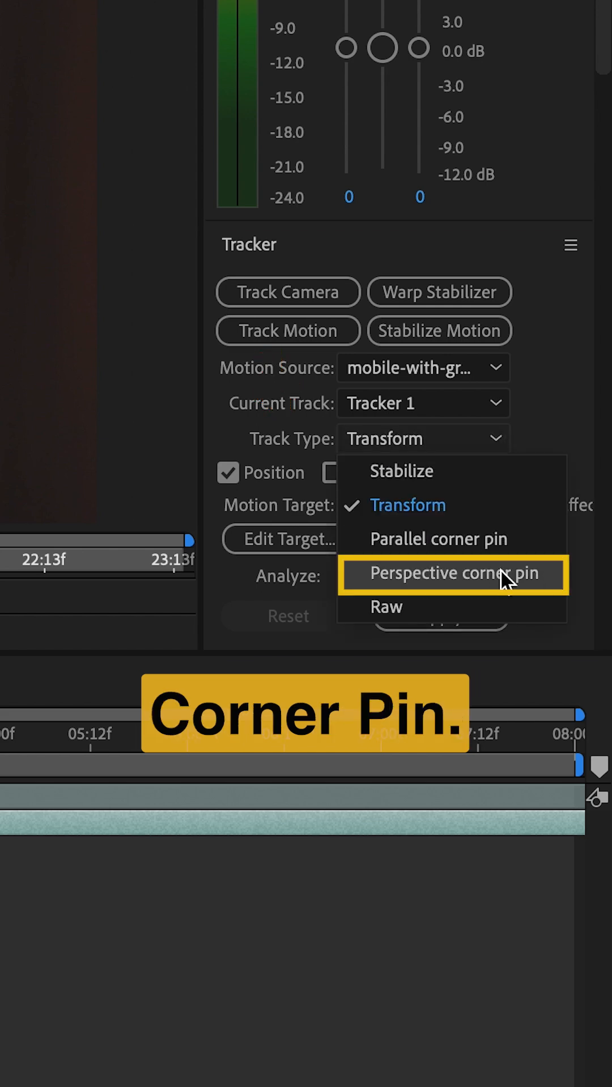
left_click(451, 575)
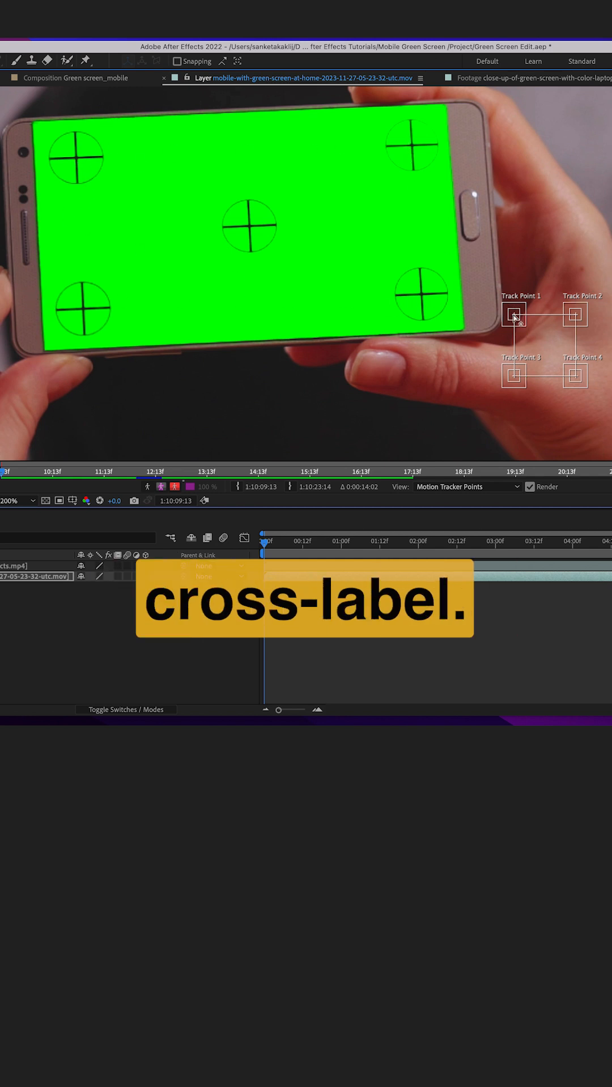
- Drag the track points onto the green screen's corner crosshairs, top-left through bottom-right
left_click_drag(513, 316, 76, 159)
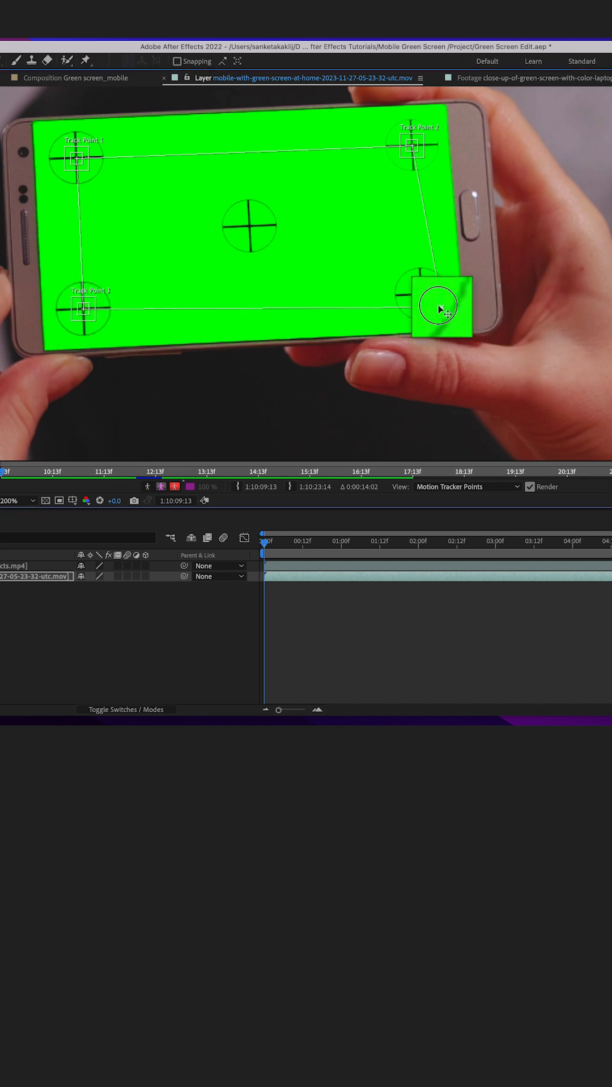
left_click_drag(444, 308, 422, 296)
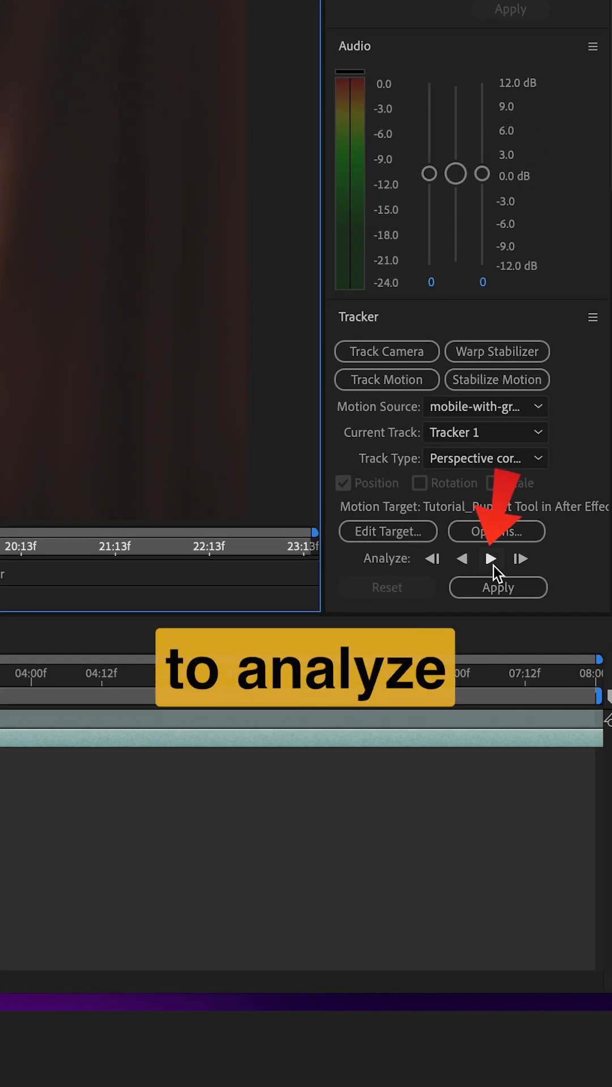
- Analyze Forward, target layer 1 Tutorial_Puppet Tool, and apply the tracked corners to it
left_click(490, 559)
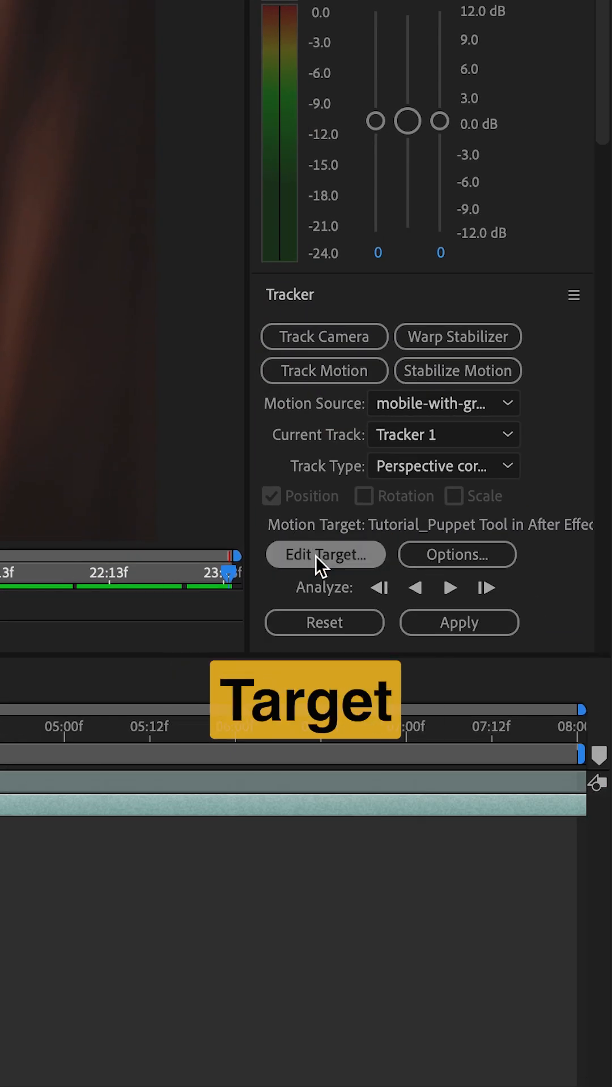
left_click(323, 555)
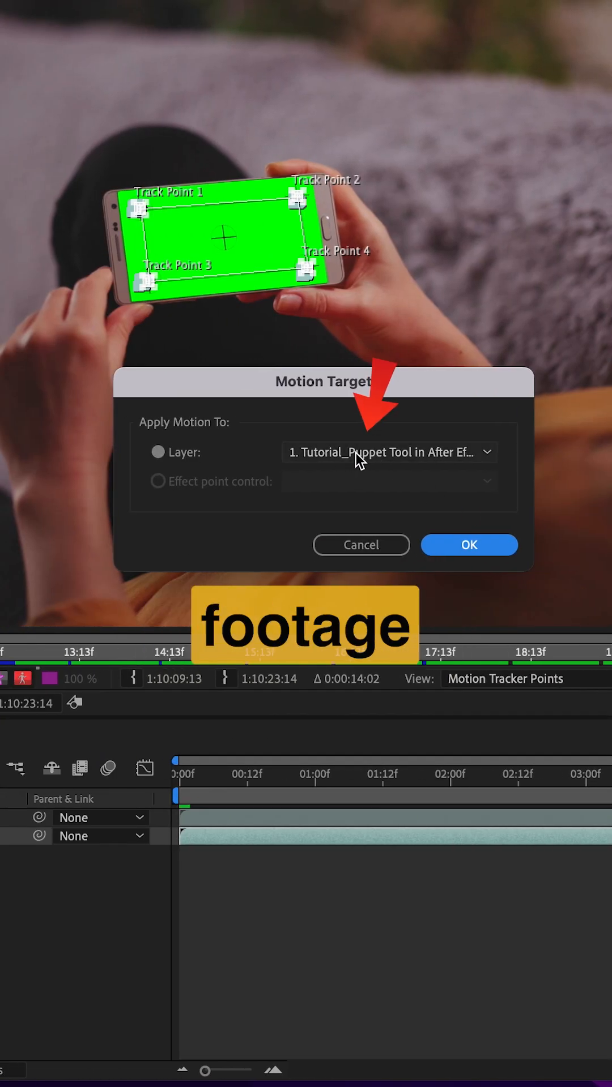
left_click(389, 452)
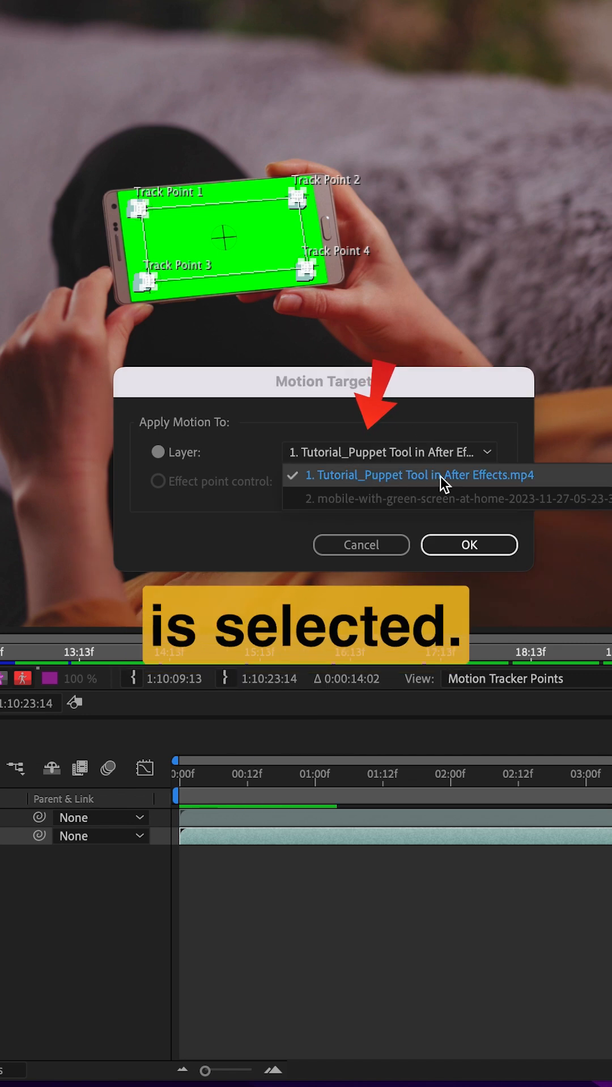
left_click(421, 474)
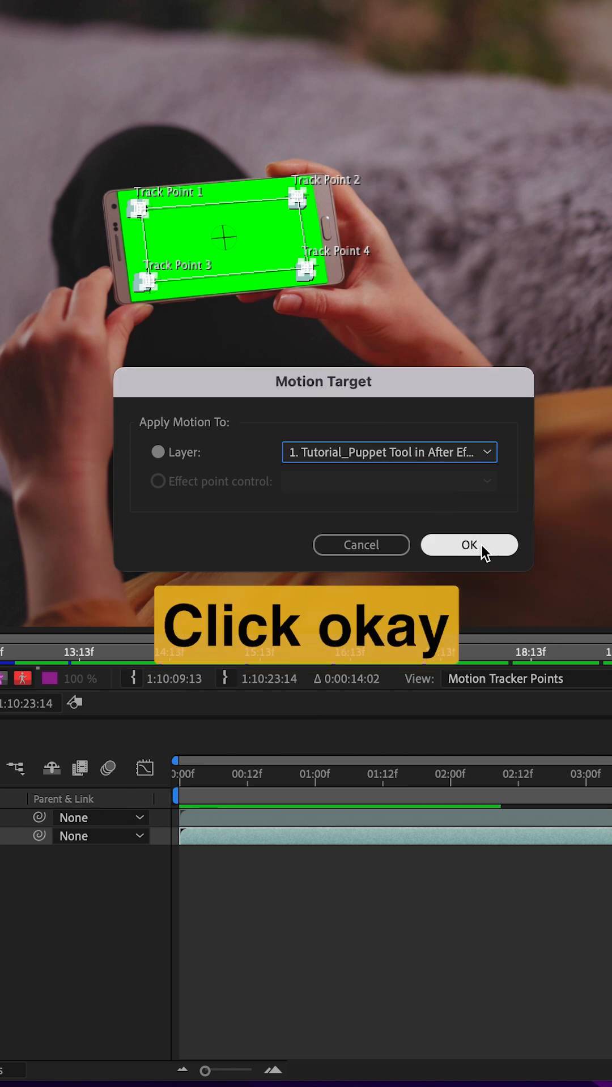
left_click(469, 544)
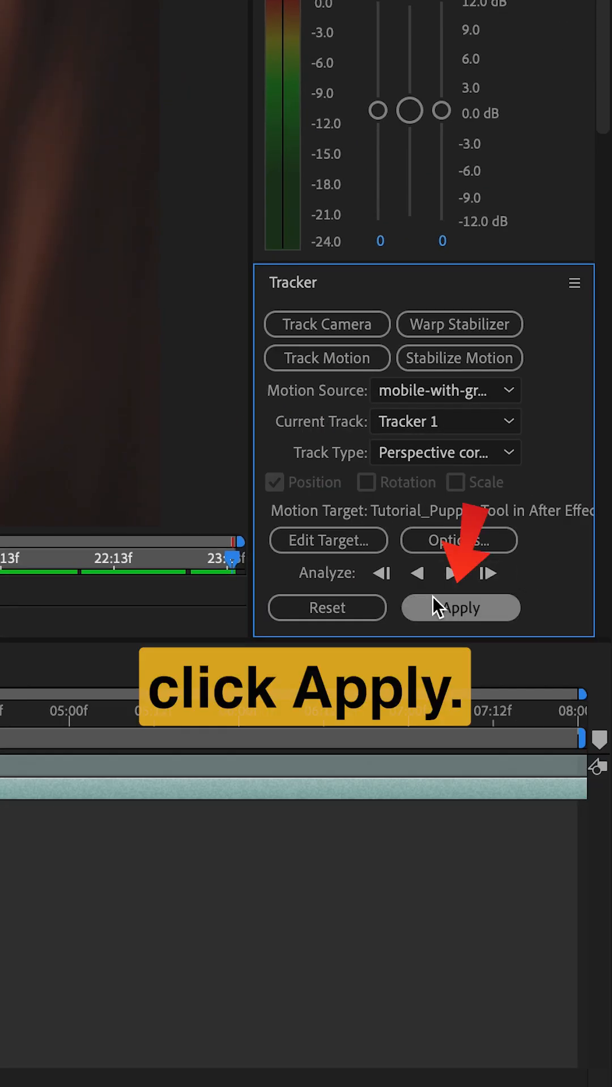
left_click(460, 609)
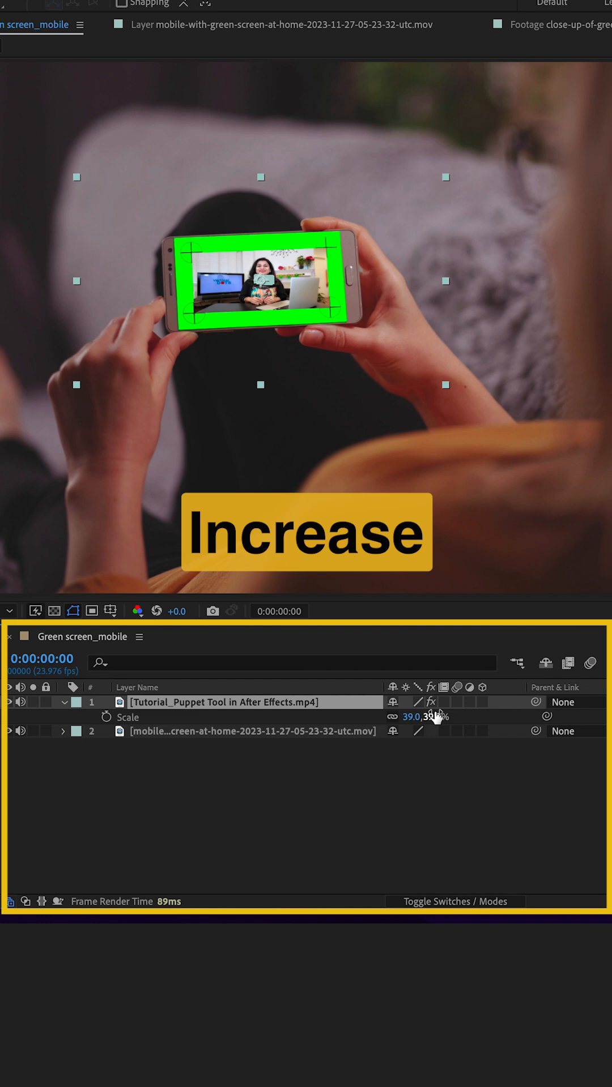
- Scale the tutorial layer to 61% and move it below the mobile footage layer
left_click_drag(415, 717, 437, 717)
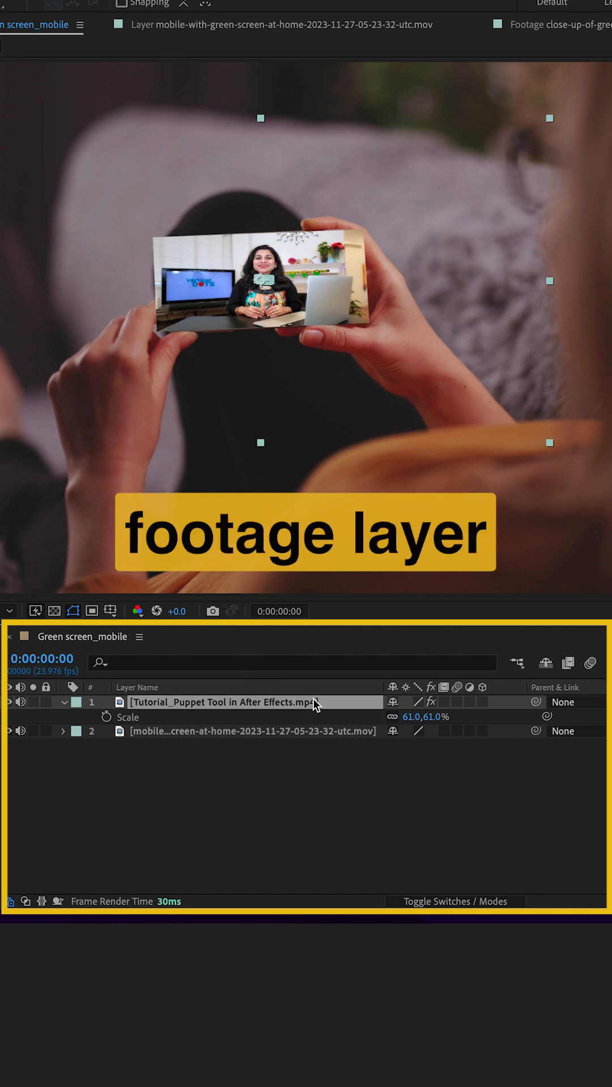
left_click_drag(222, 702, 222, 730)
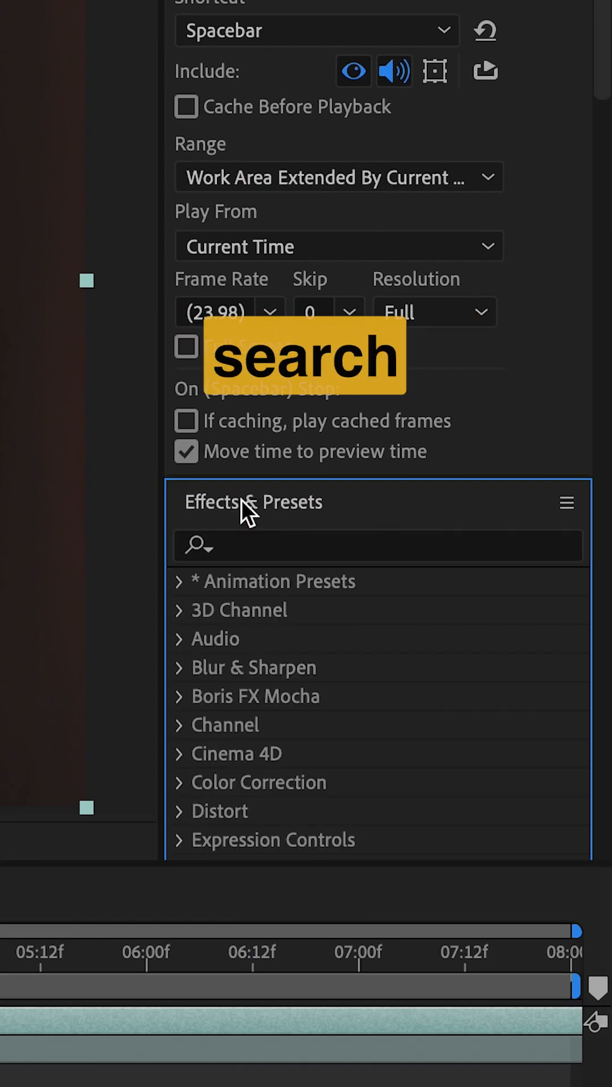
- Apply Keylight (1.2) to the mobile layer and switch its View to Screen Matte
type("ke")
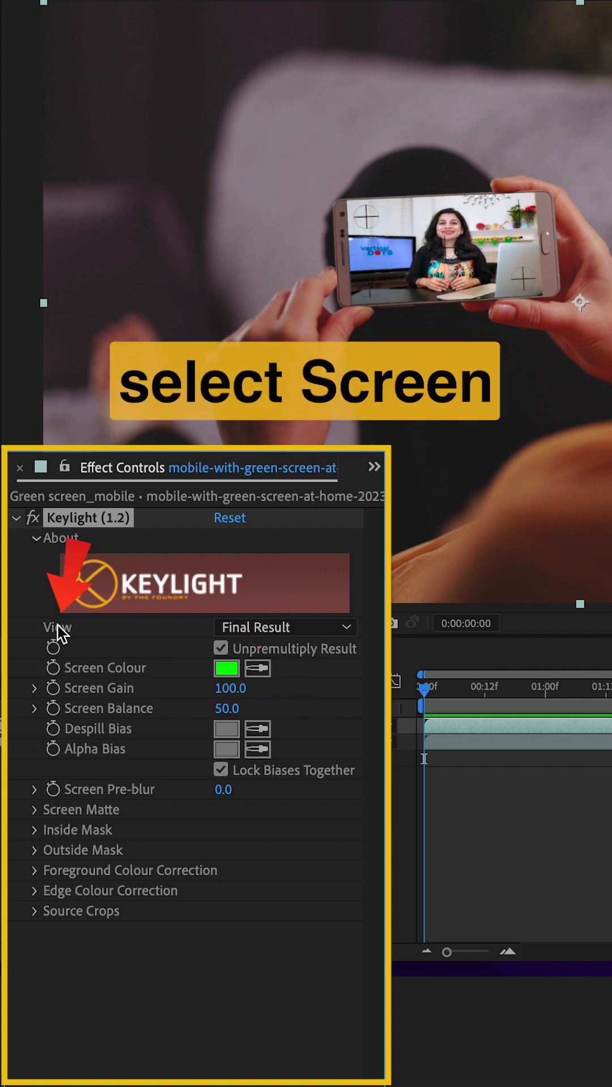
left_click(283, 627)
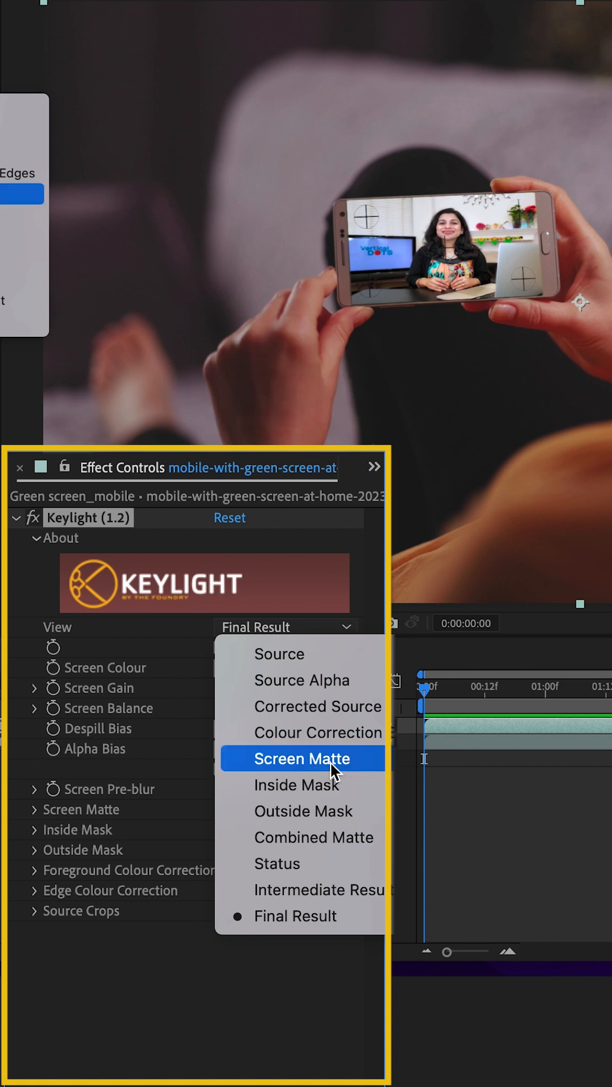
left_click(301, 759)
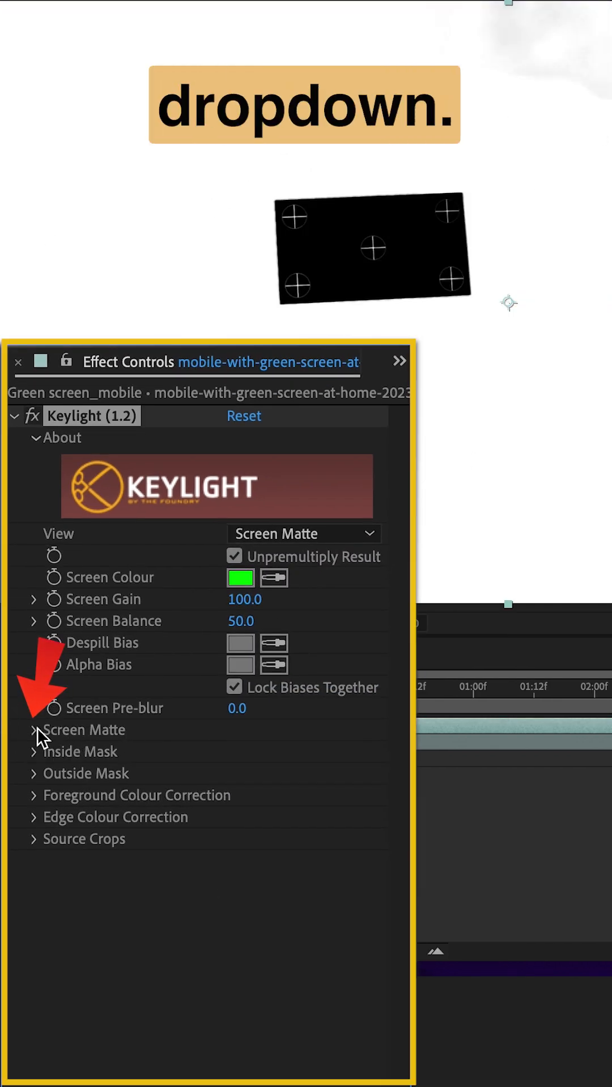
- Raise Screen Despot White to 5.4 under Screen Matte, then set View to Final Result
left_click(33, 729)
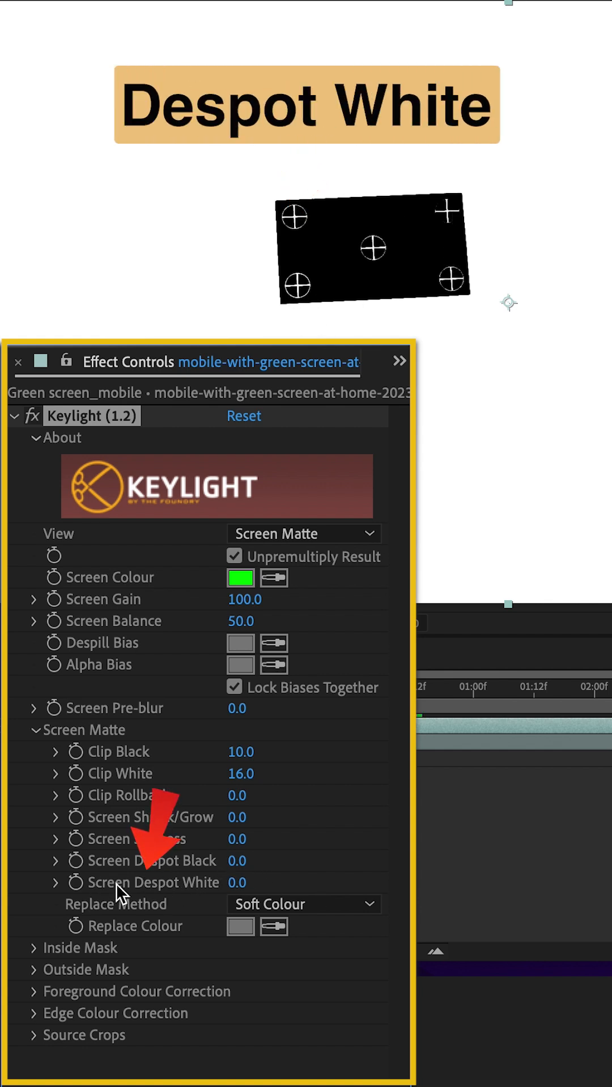
left_click_drag(239, 881, 304, 881)
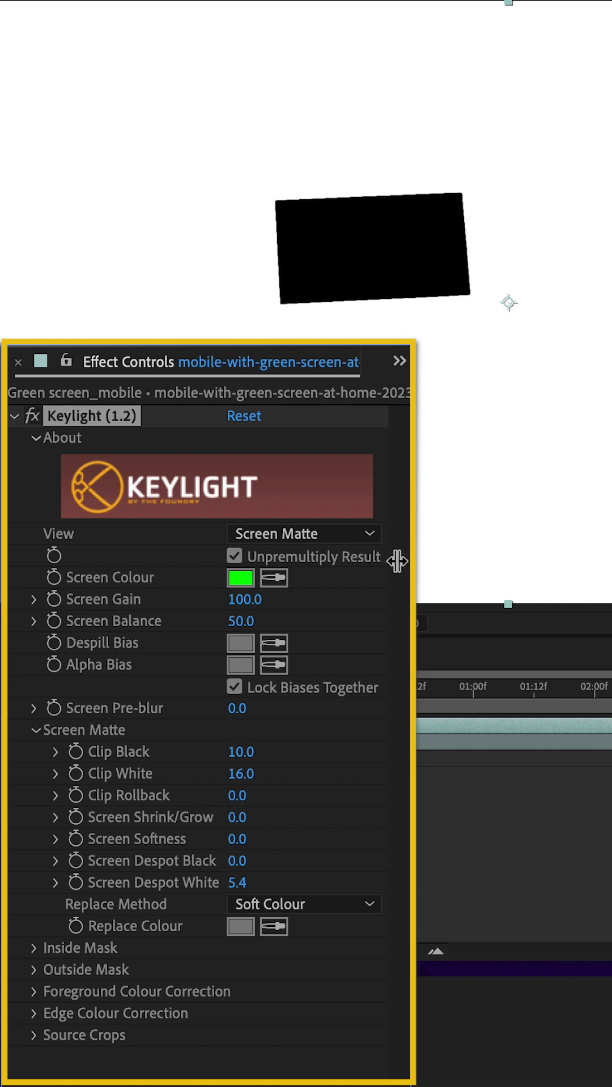
left_click(304, 534)
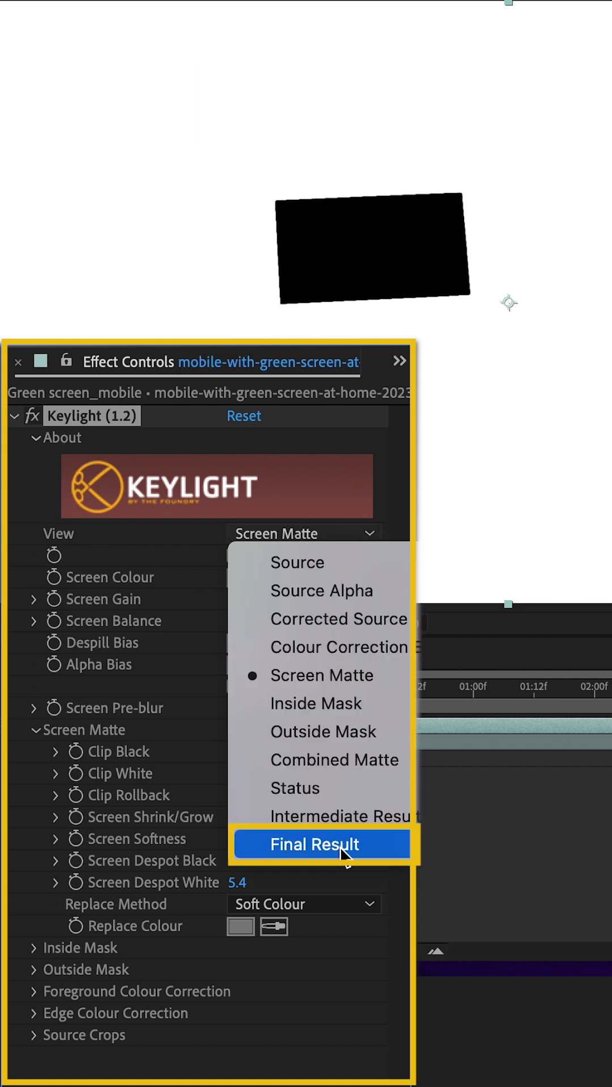
left_click(319, 844)
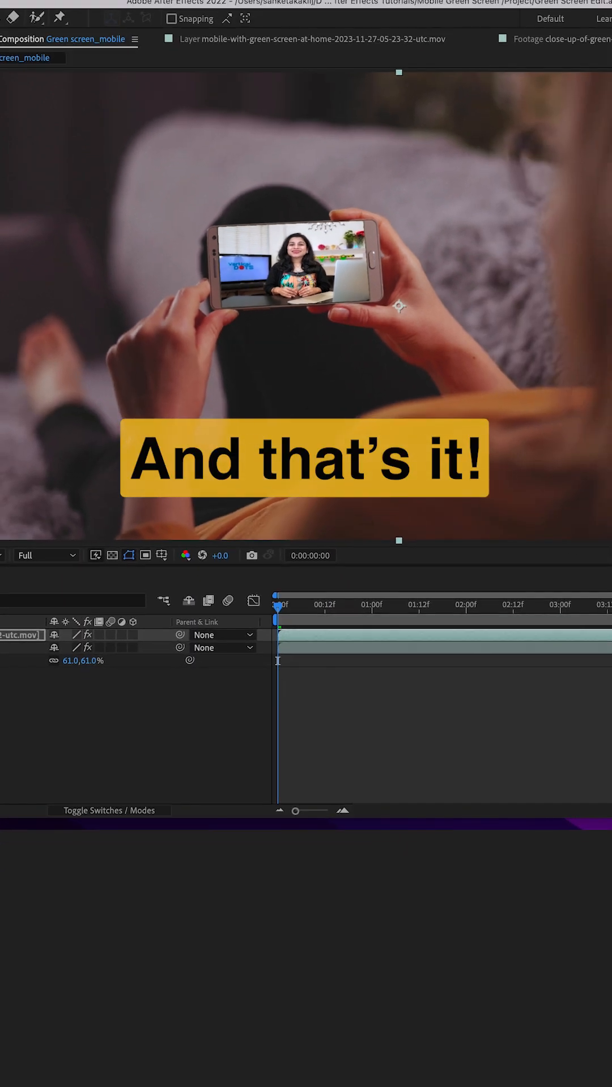